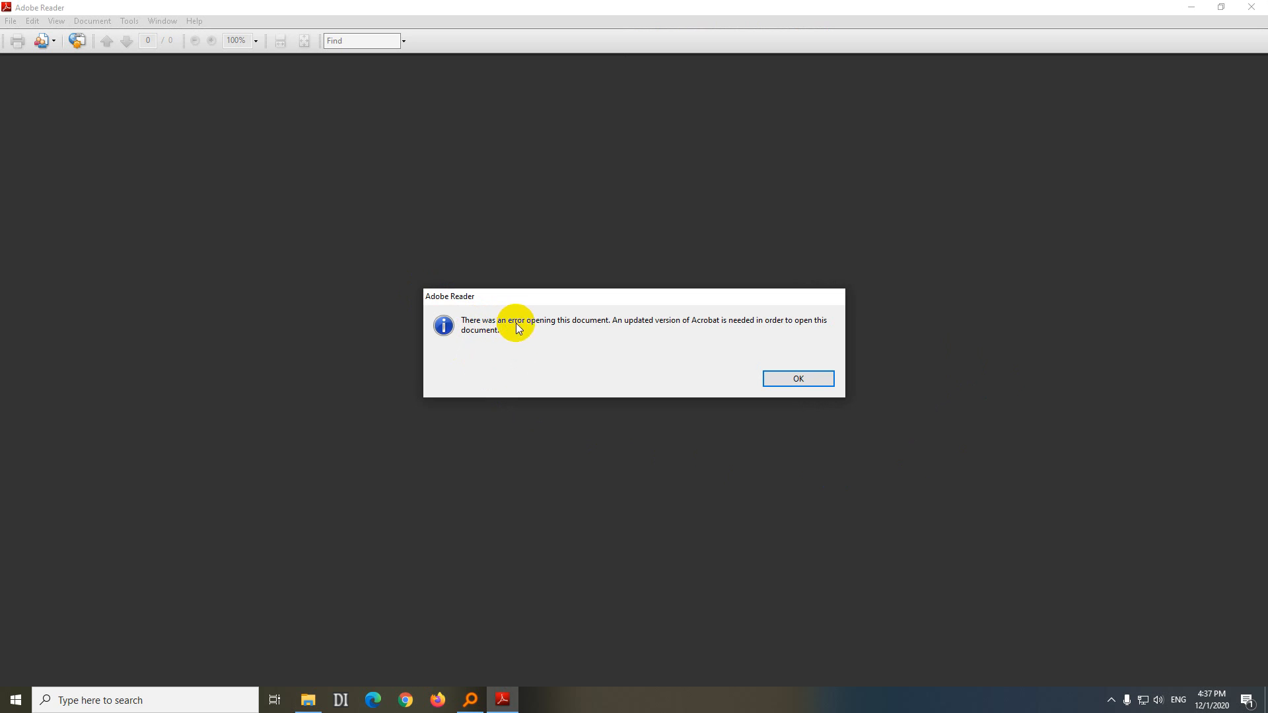
mouse_move(659, 325)
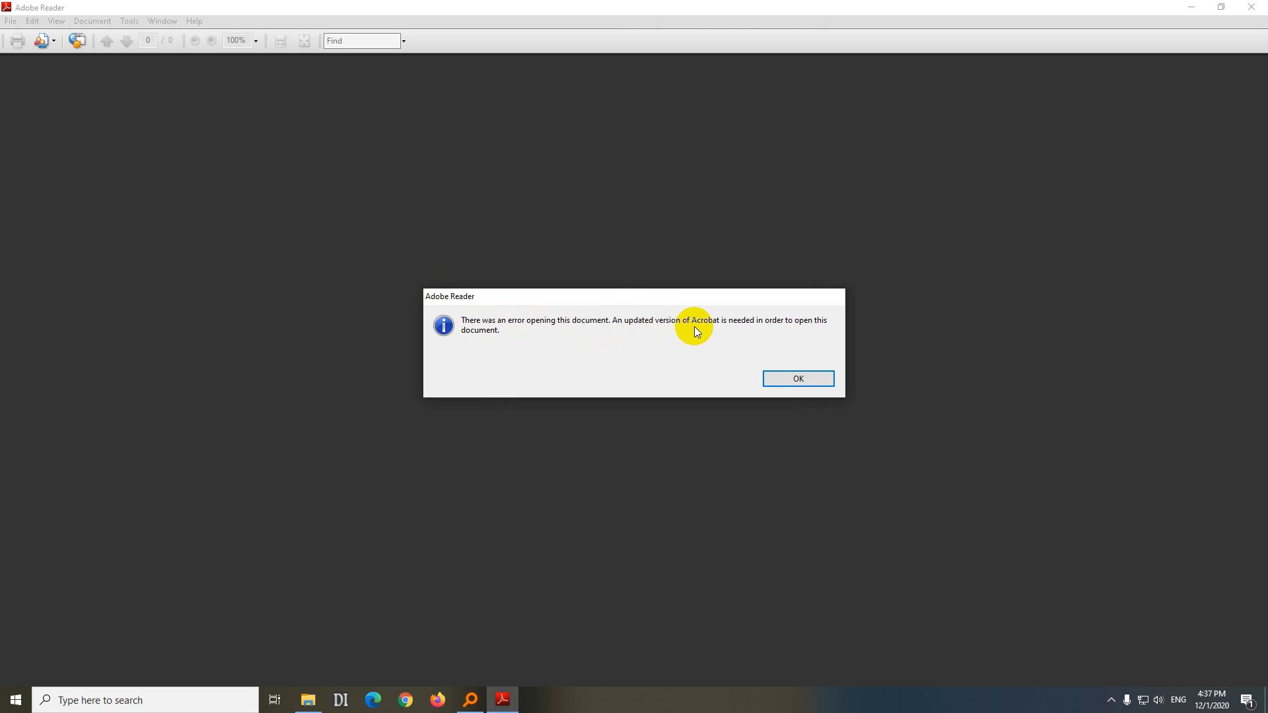
mouse_move(540, 343)
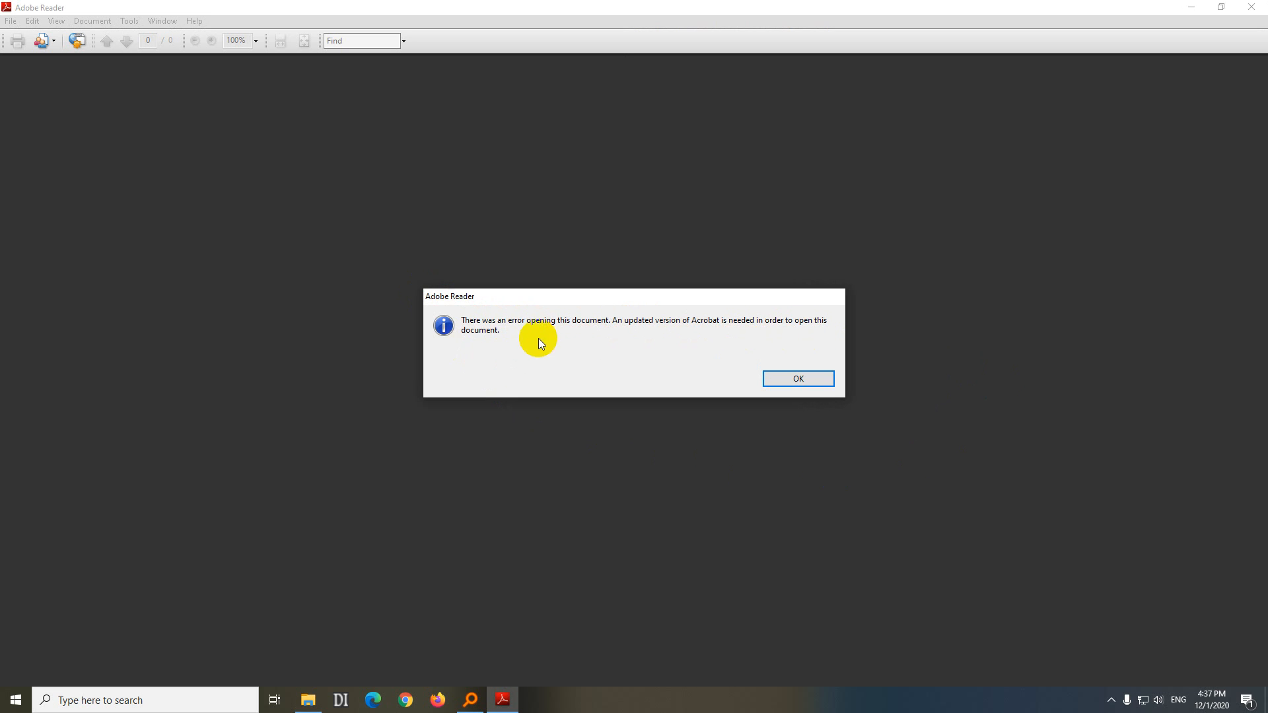
- Acknowledge the newer-version error and confirm Adobe Reader 9.0.0 is installed via About
click(194, 20)
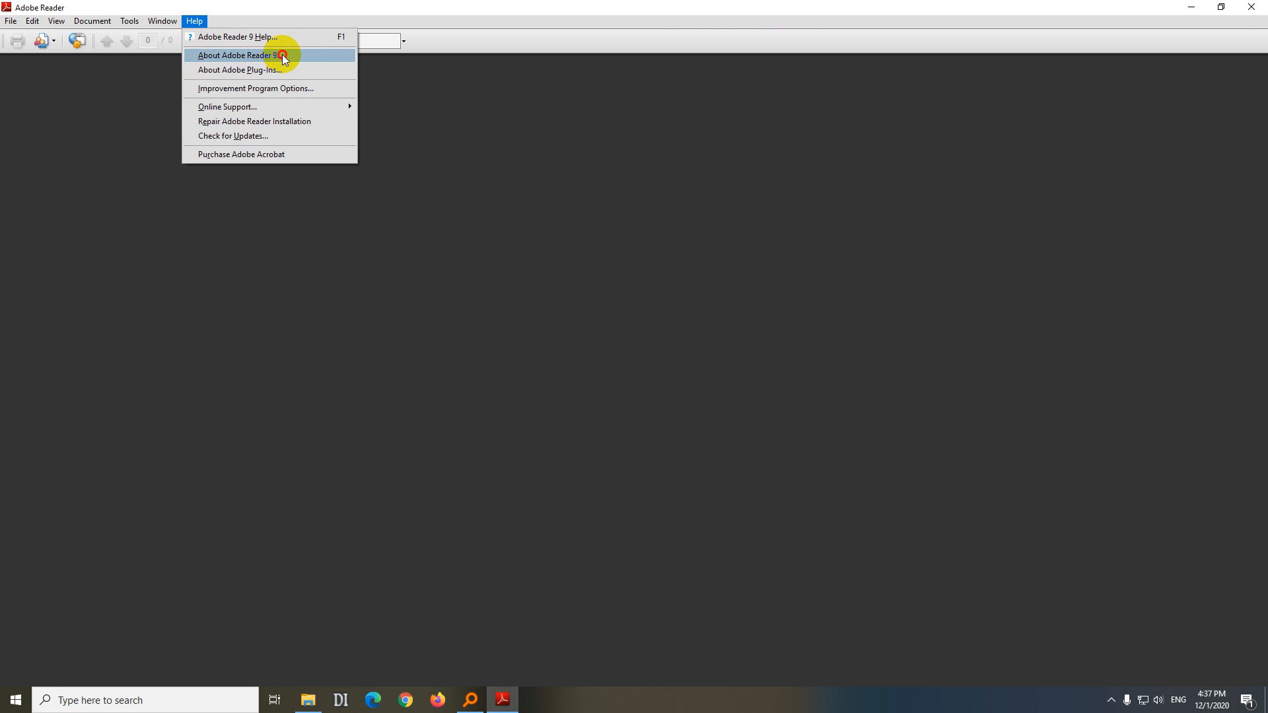
click(236, 55)
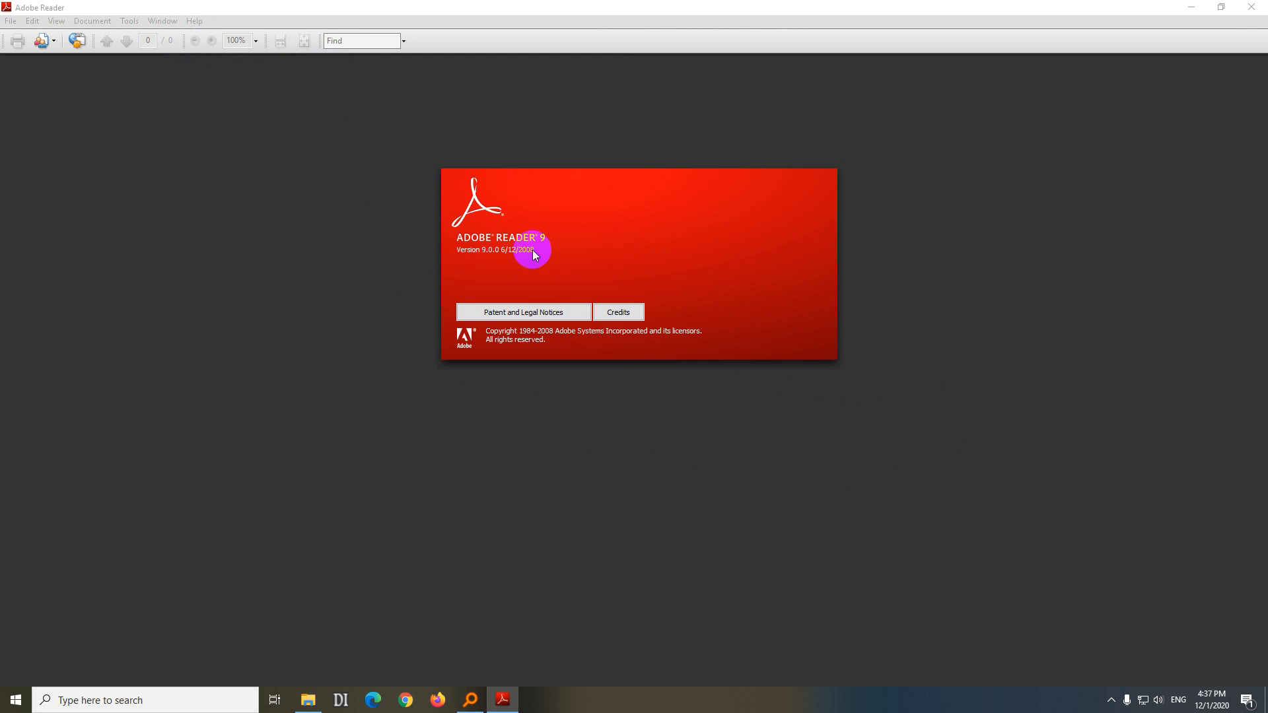
mouse_move(1228, 671)
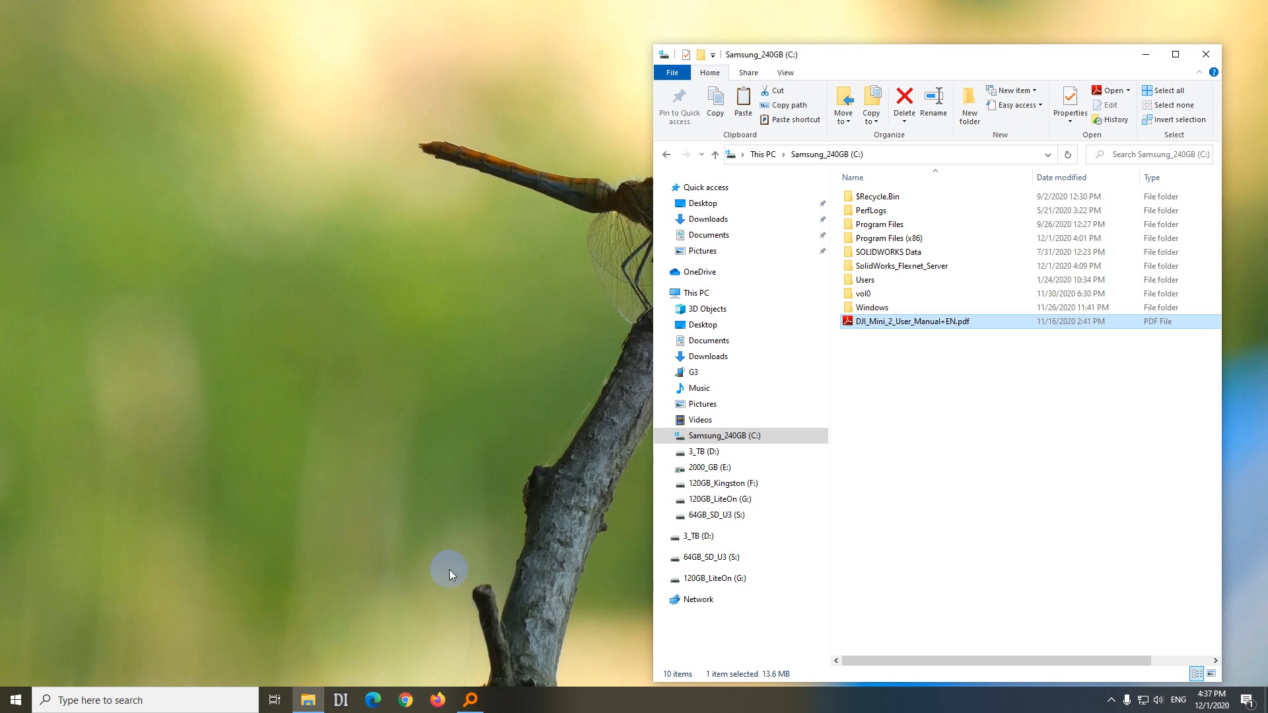
- Search Google for 'adobe reader' in Chrome and reach Adobe's official Acrobat Reader page
click(404, 700)
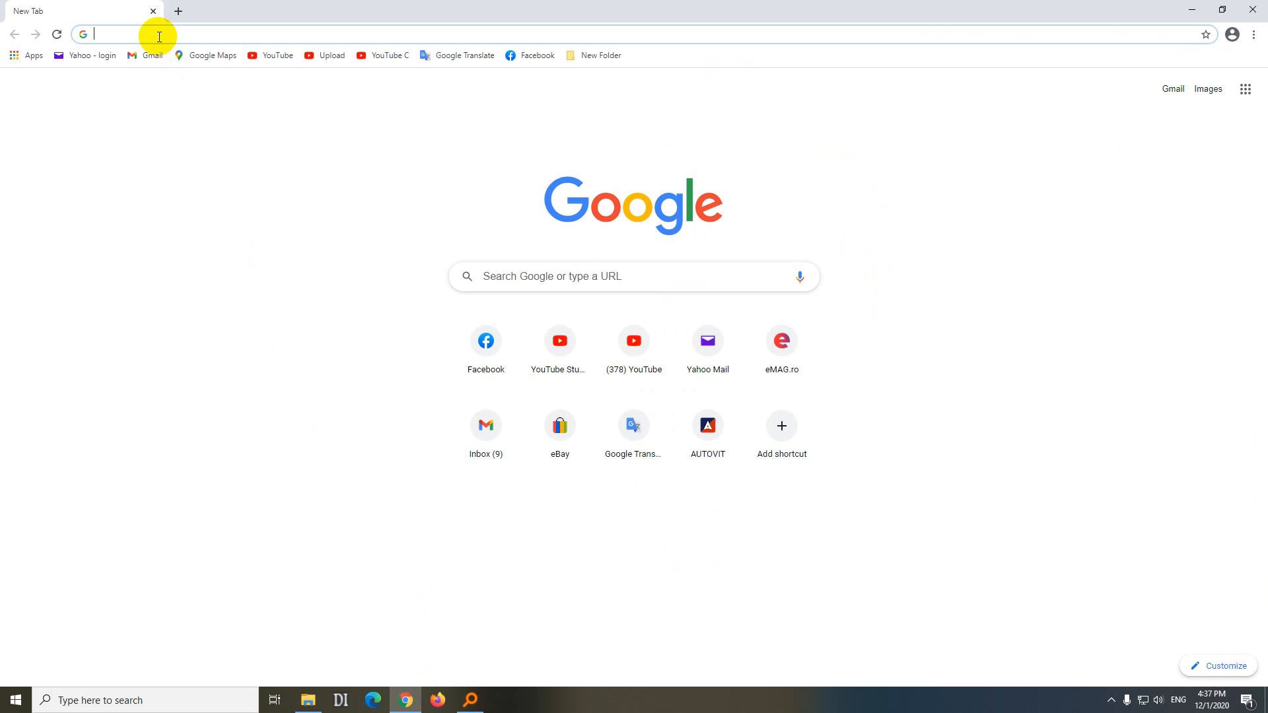
text(adobe reader)
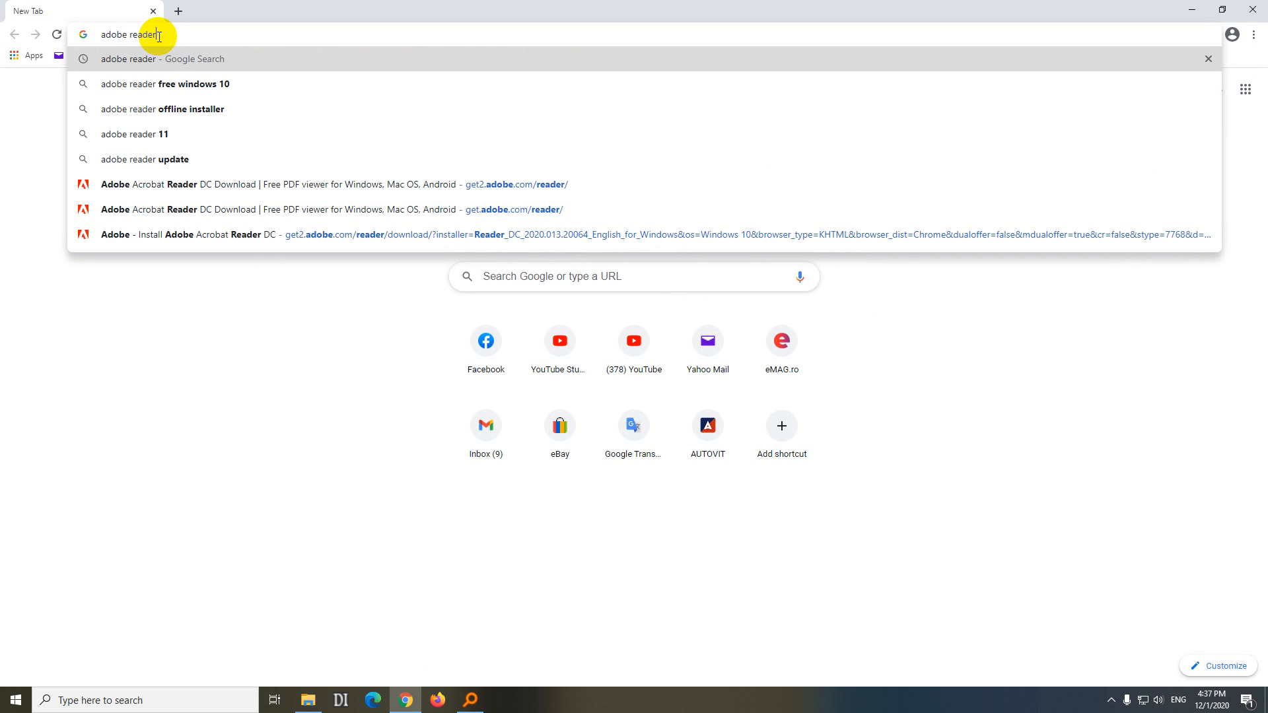
key(Enter)
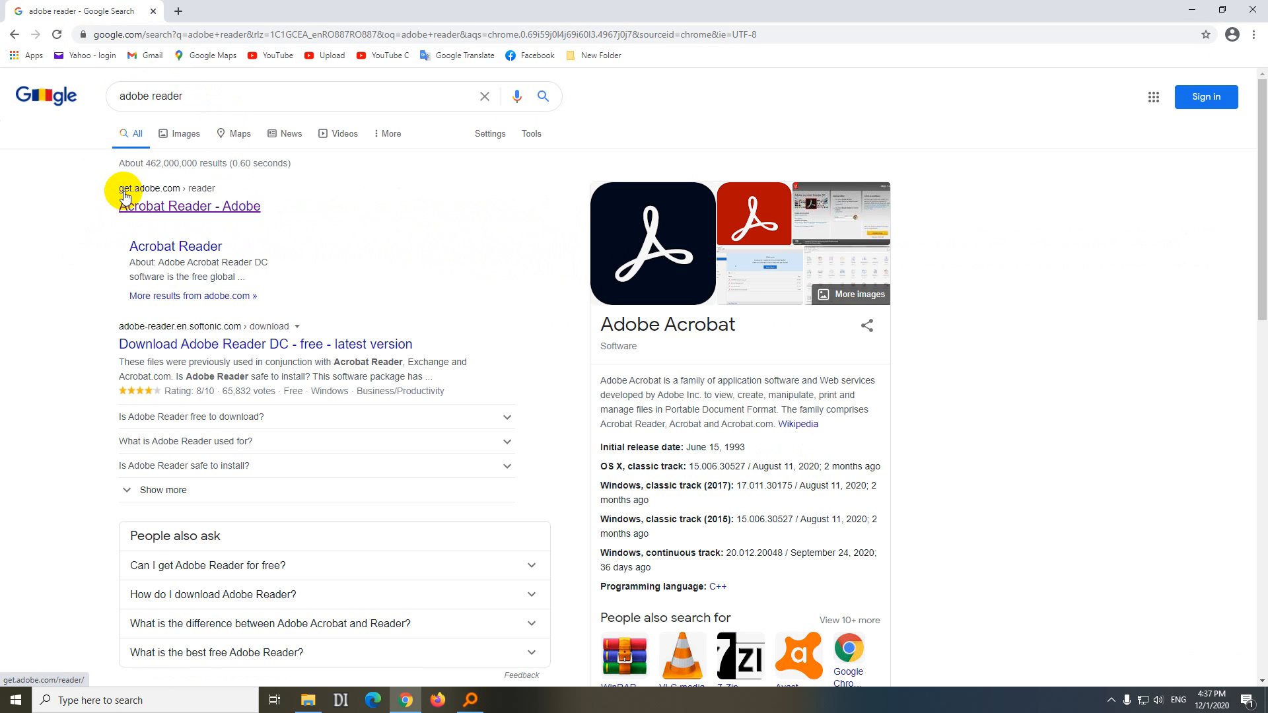
mouse_move(201, 211)
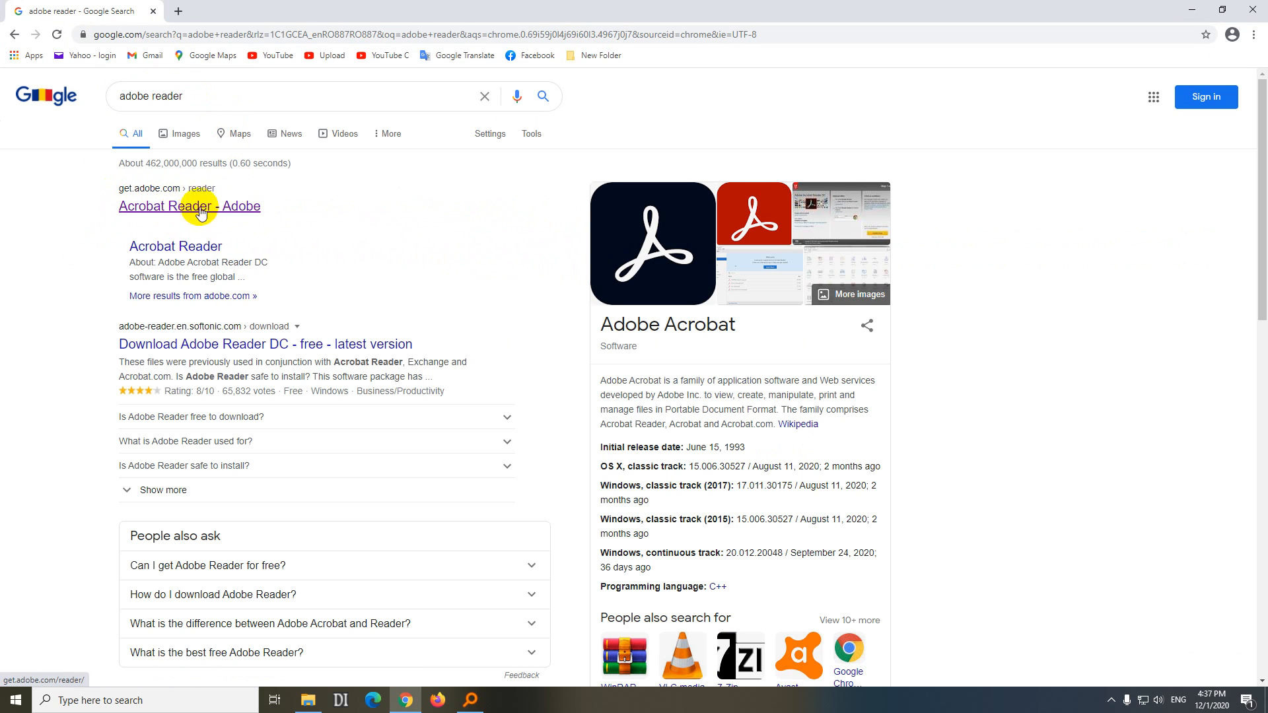
click(189, 206)
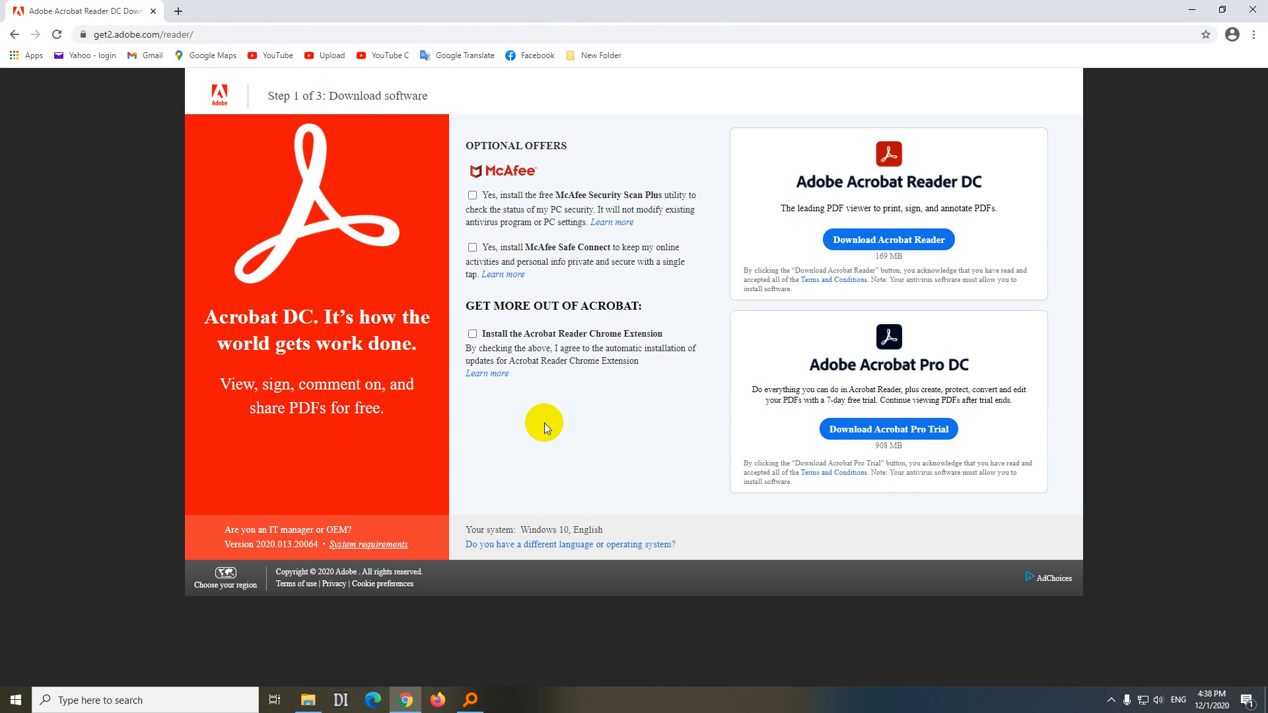
mouse_move(474, 195)
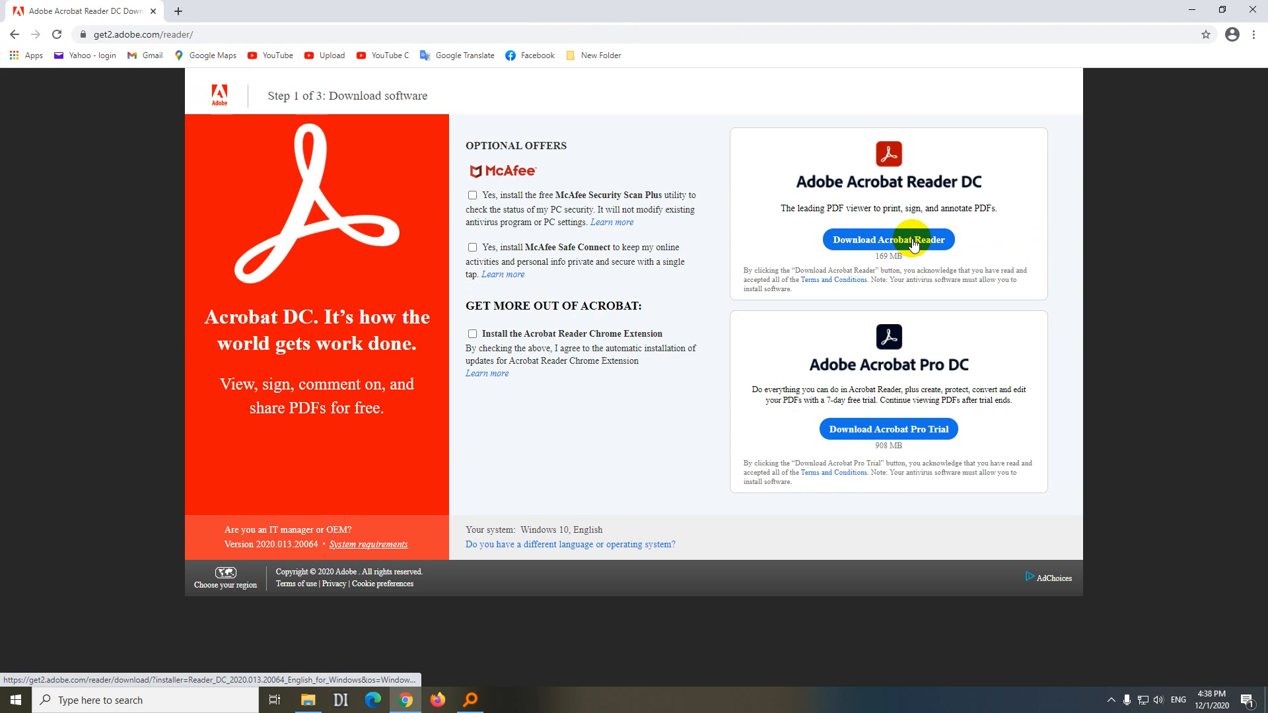
- Start downloading the free Acrobat Reader DC installer
click(888, 239)
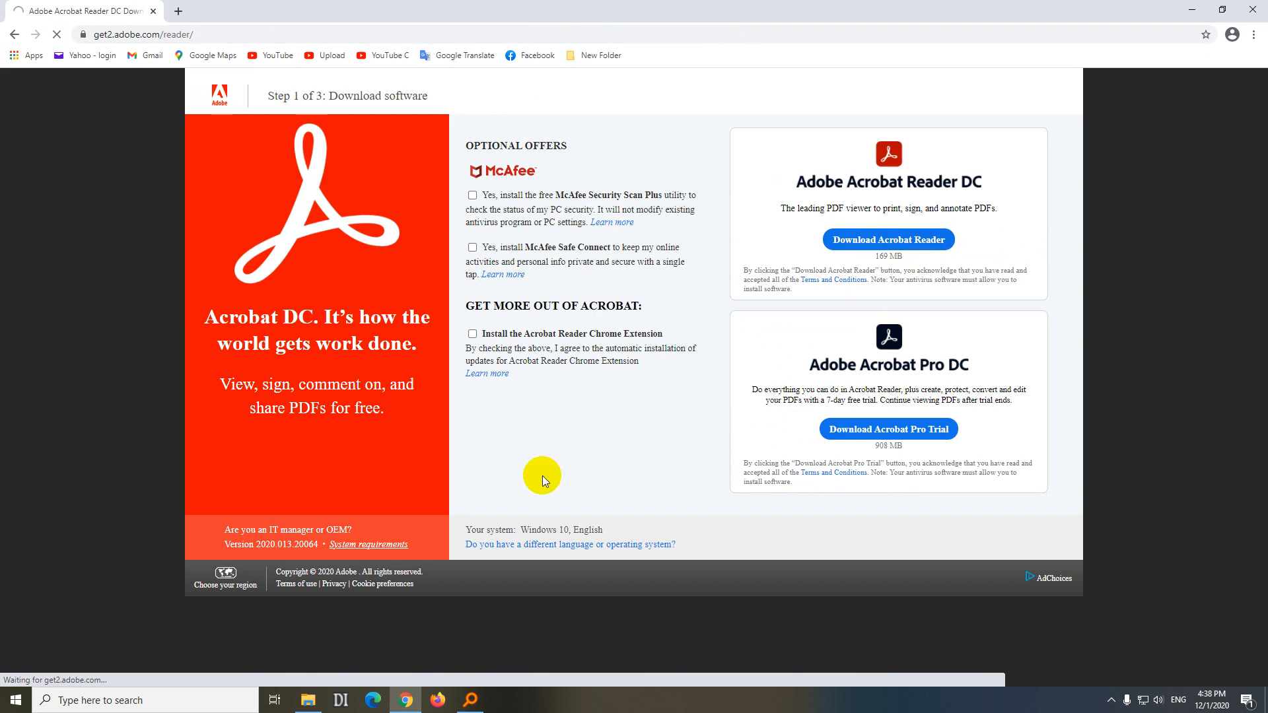
click(887, 239)
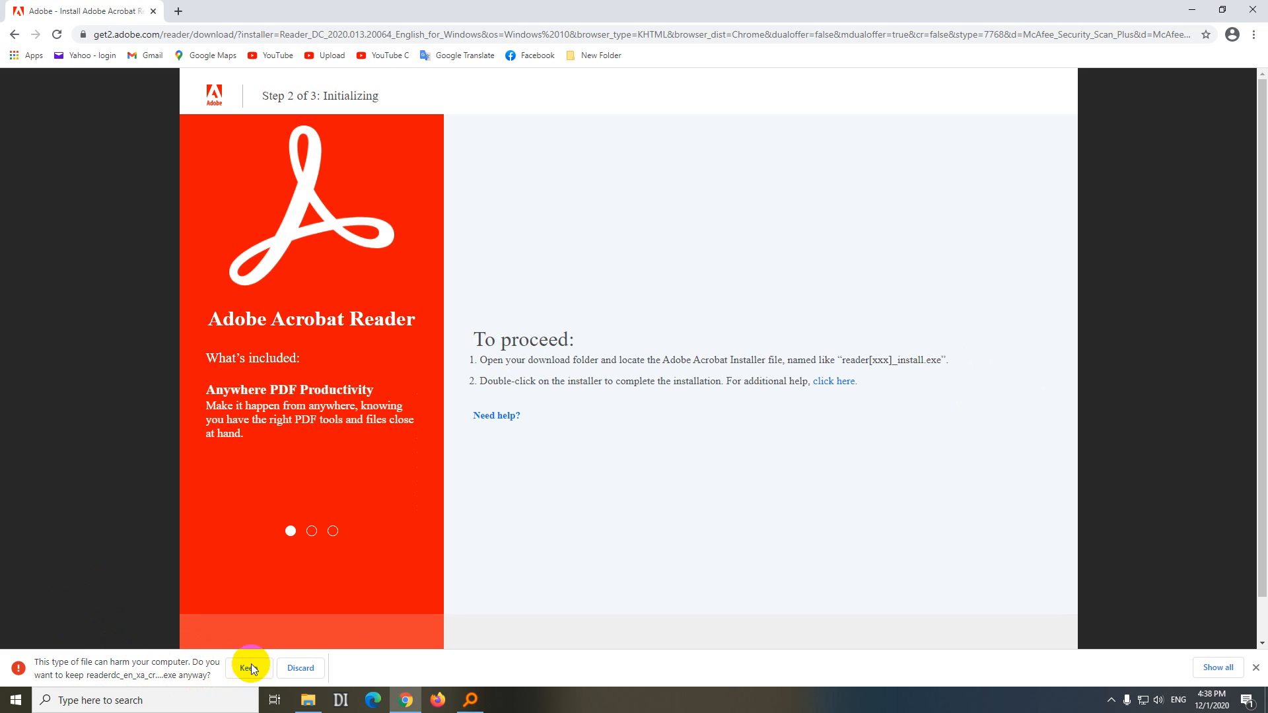
- Keep the flagged installer, complete the installation and finish with the new reader launching
click(249, 668)
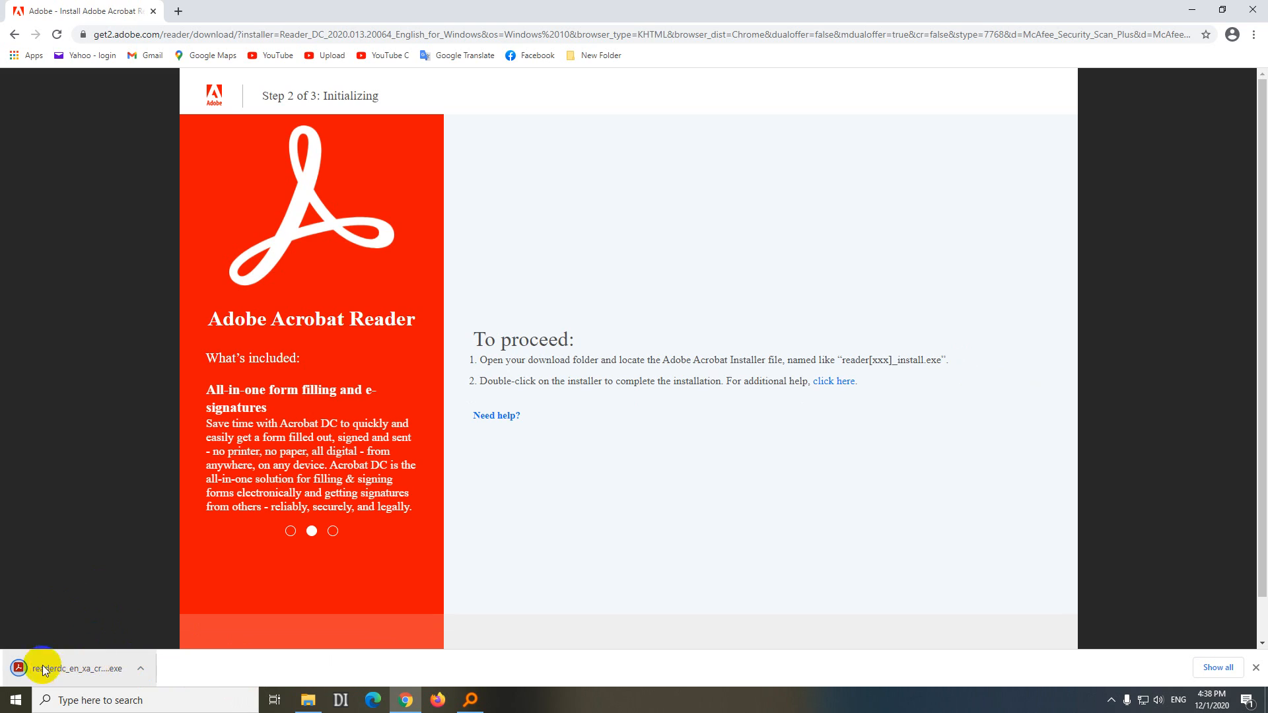
mouse_move(87, 679)
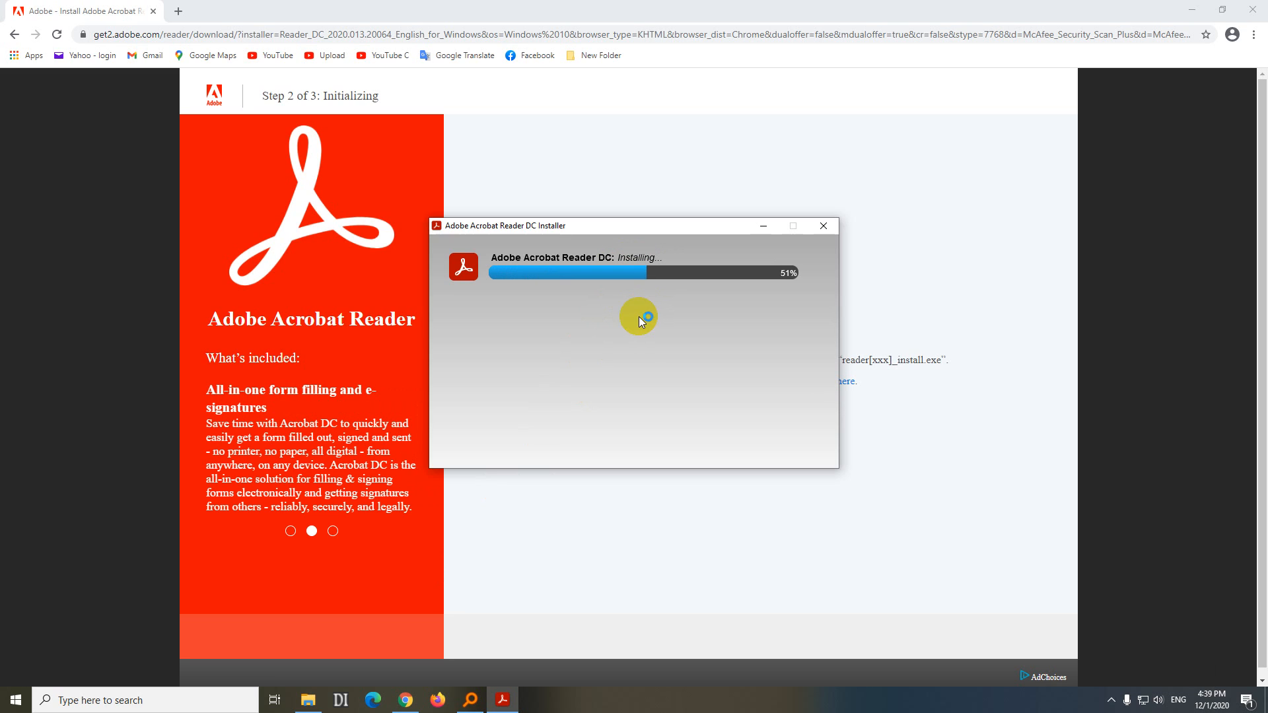
mouse_move(642, 268)
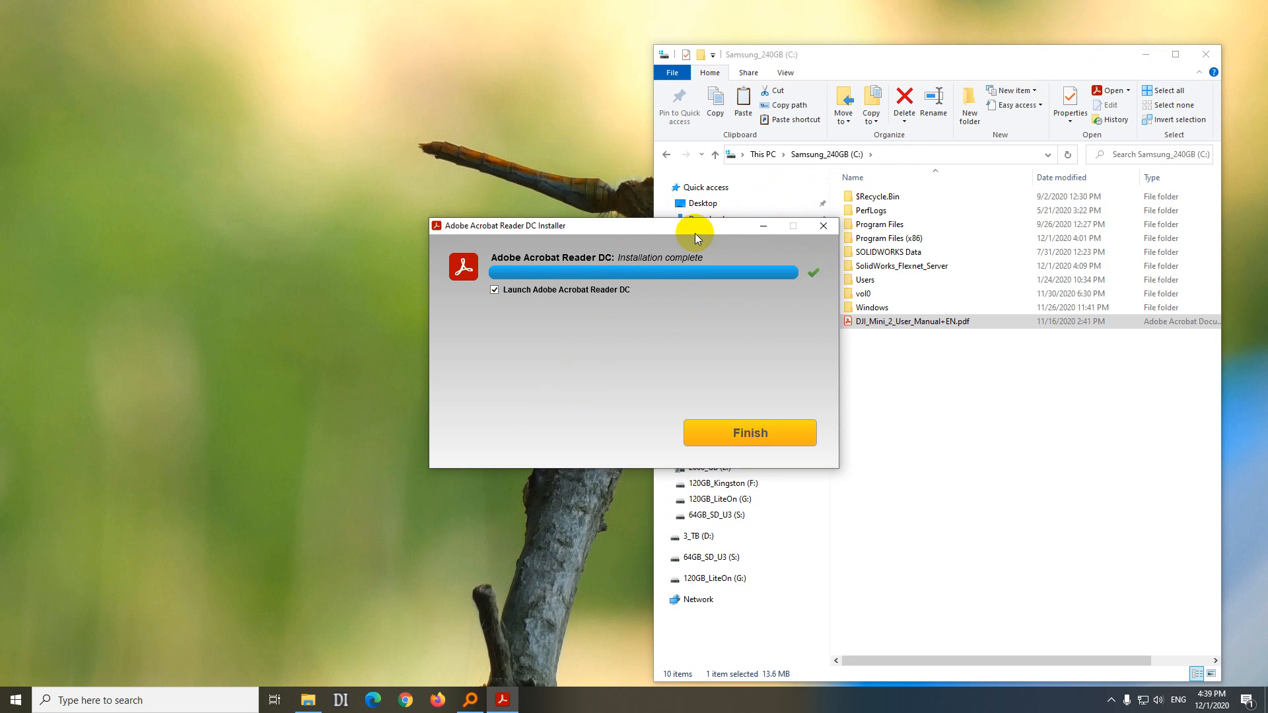
mouse_move(689, 267)
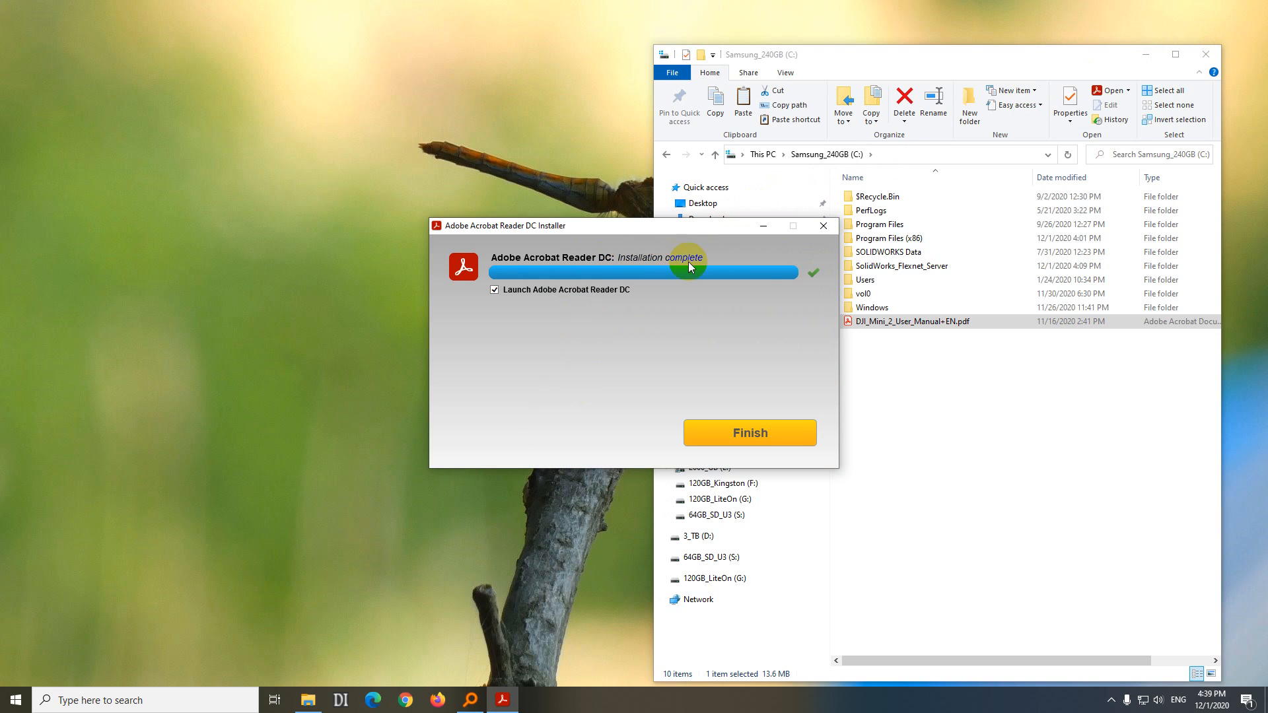
mouse_move(751, 438)
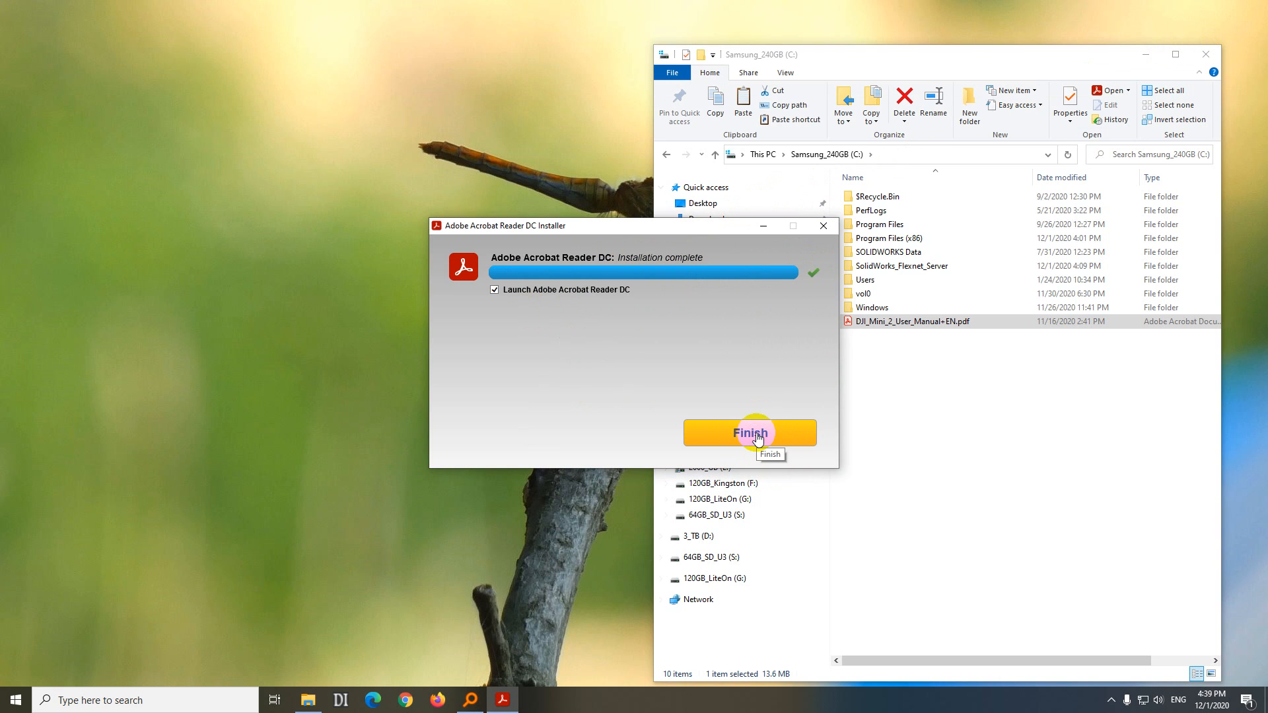
click(749, 433)
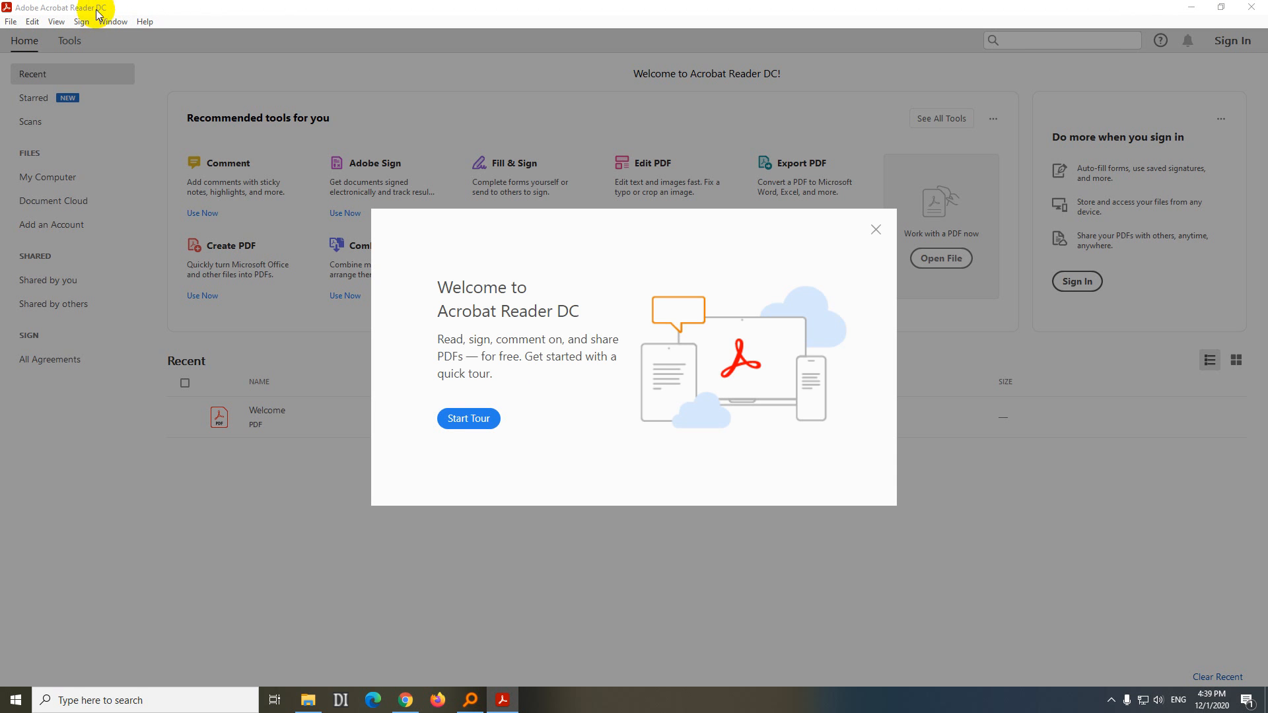
mouse_move(866, 235)
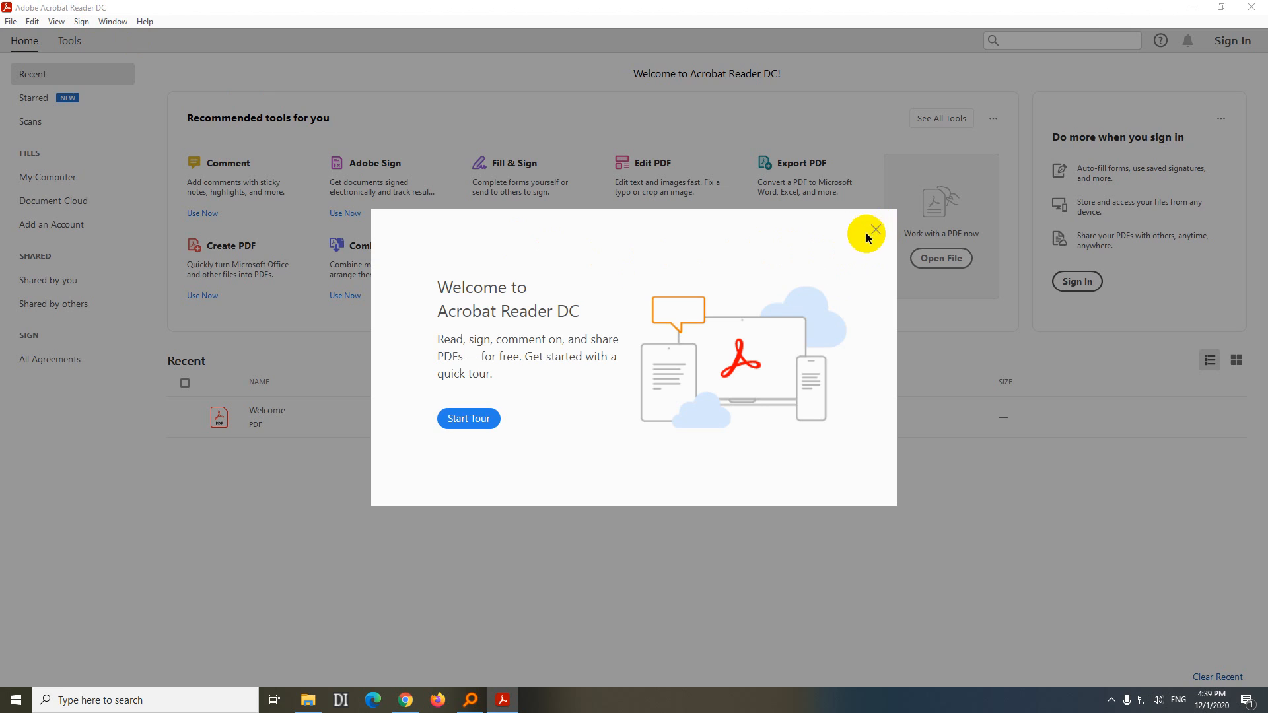
- Dismiss the welcome, confirm Reader DC version 2020.013.20064, and reveal the C: folder with the manual
click(874, 230)
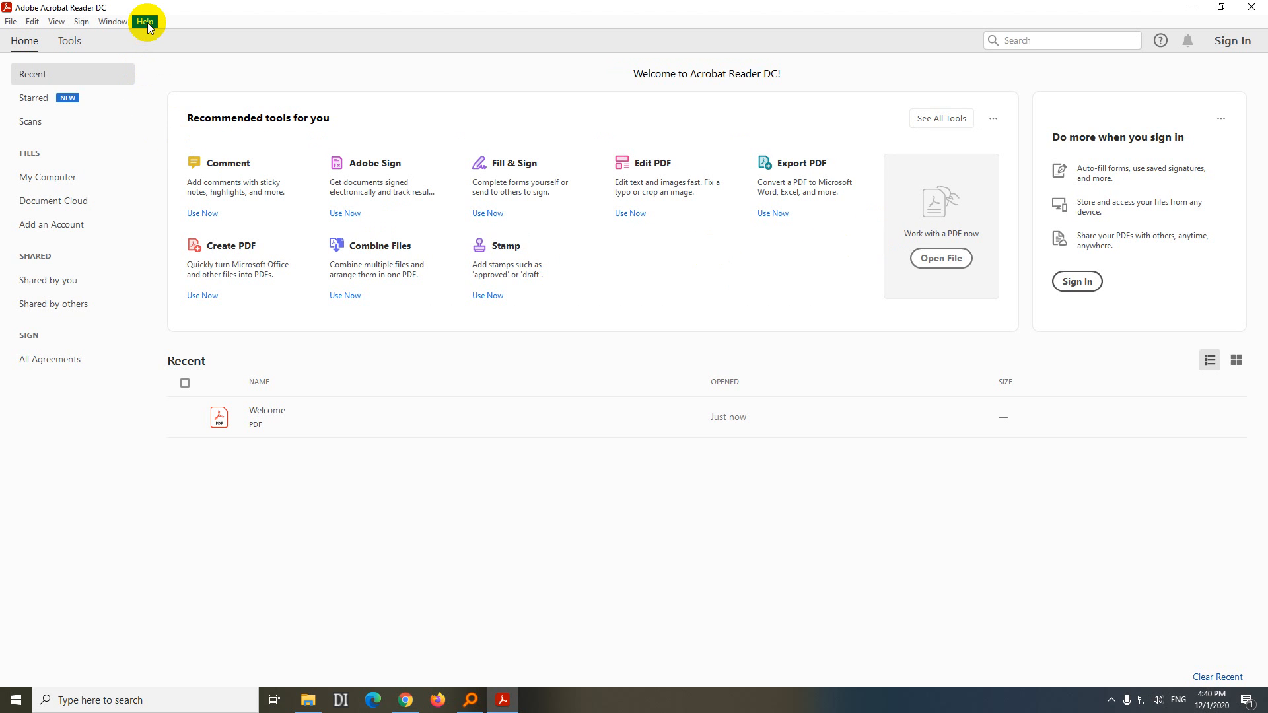
click(144, 21)
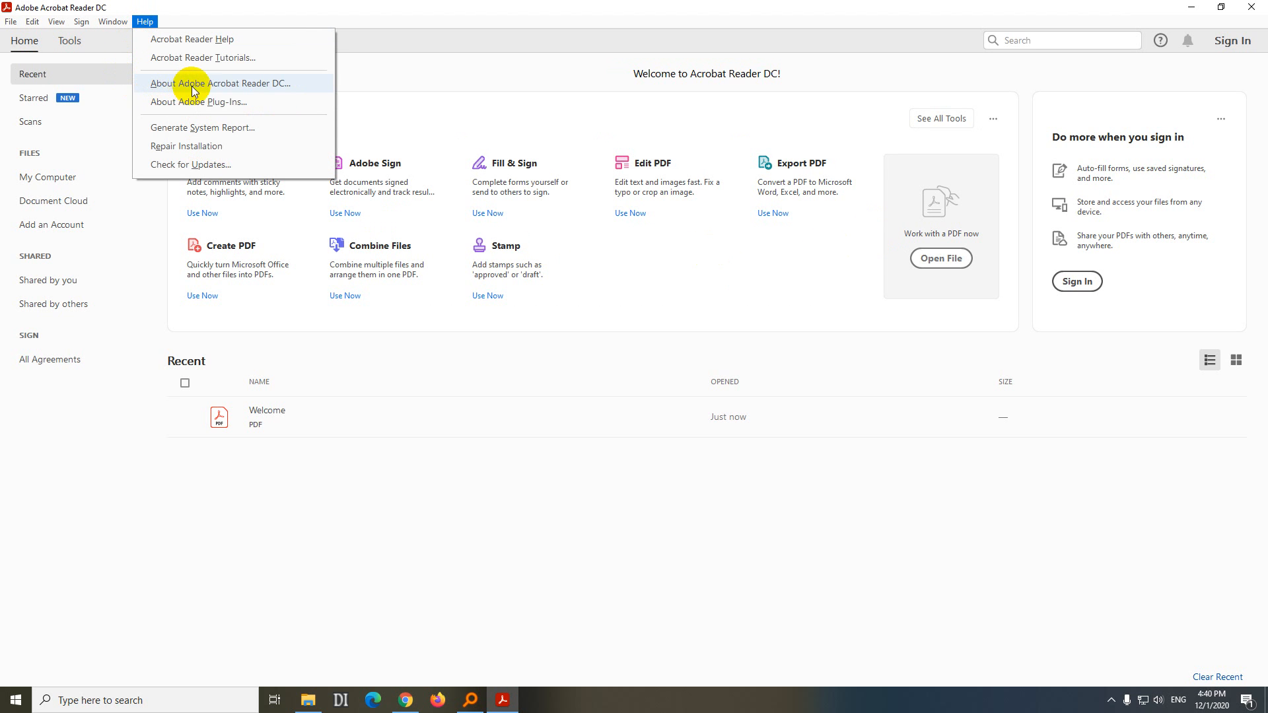
mouse_move(253, 88)
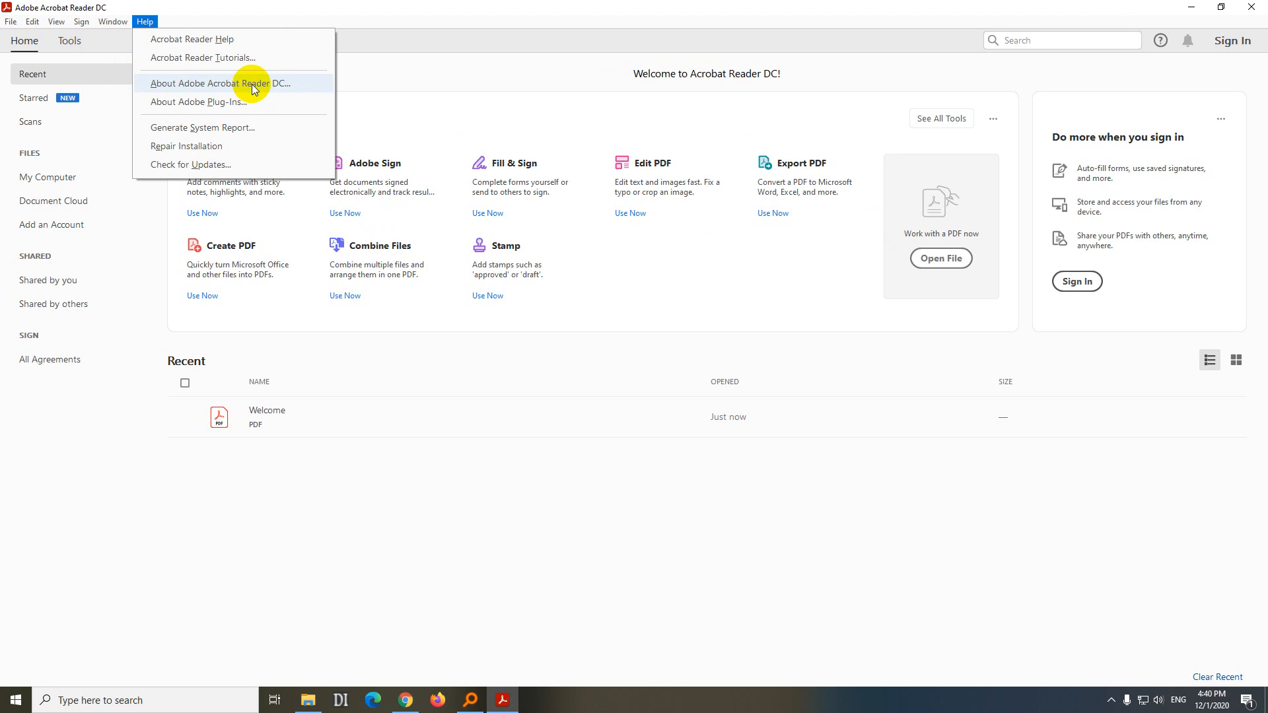
click(217, 81)
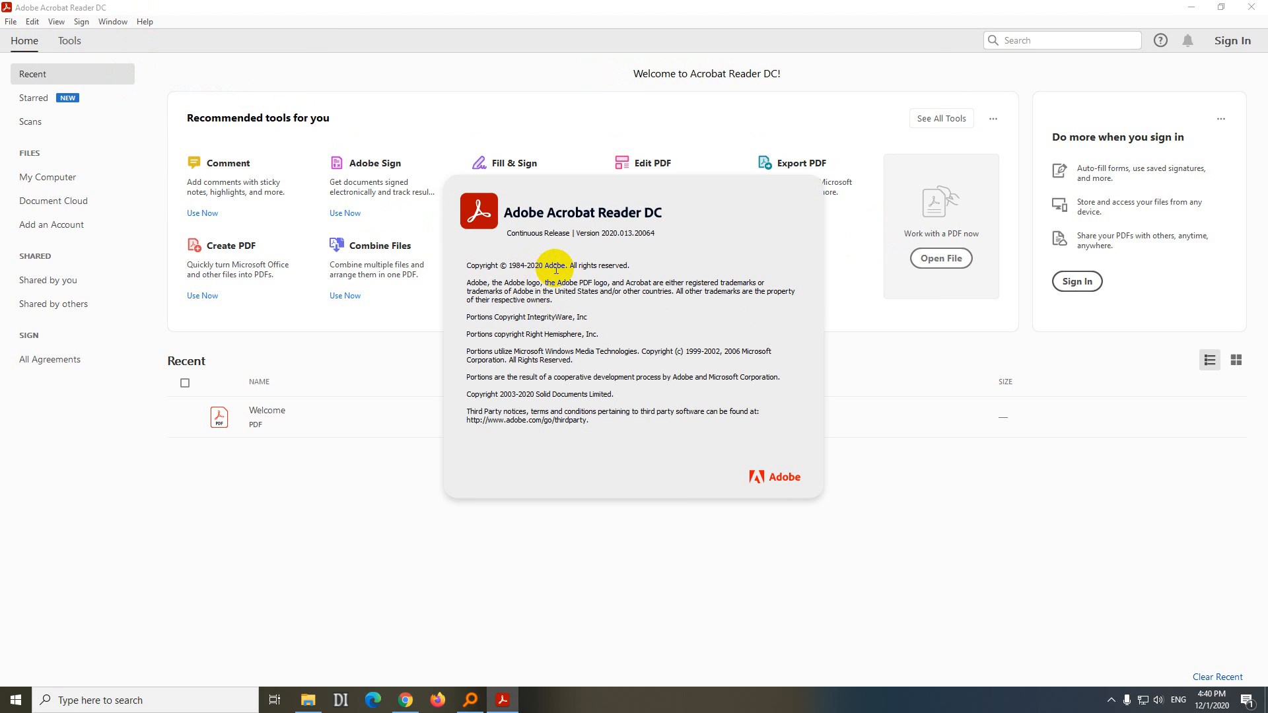
mouse_move(656, 374)
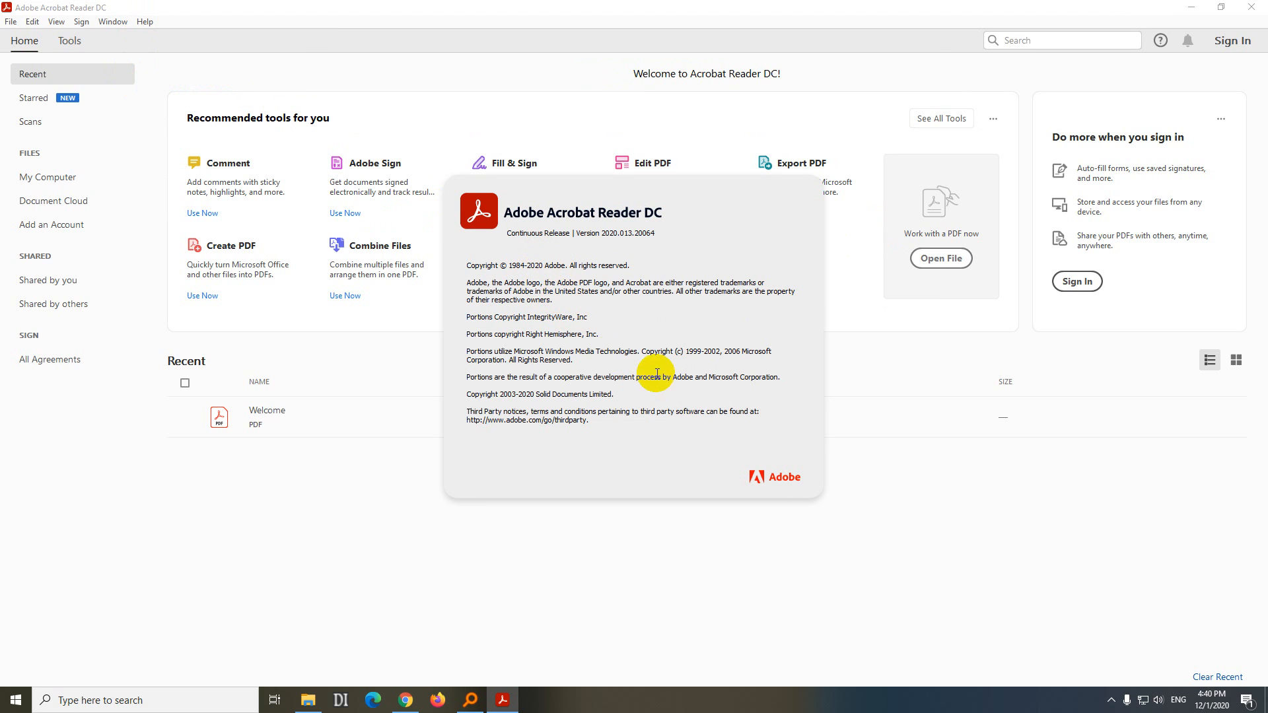
mouse_move(602, 357)
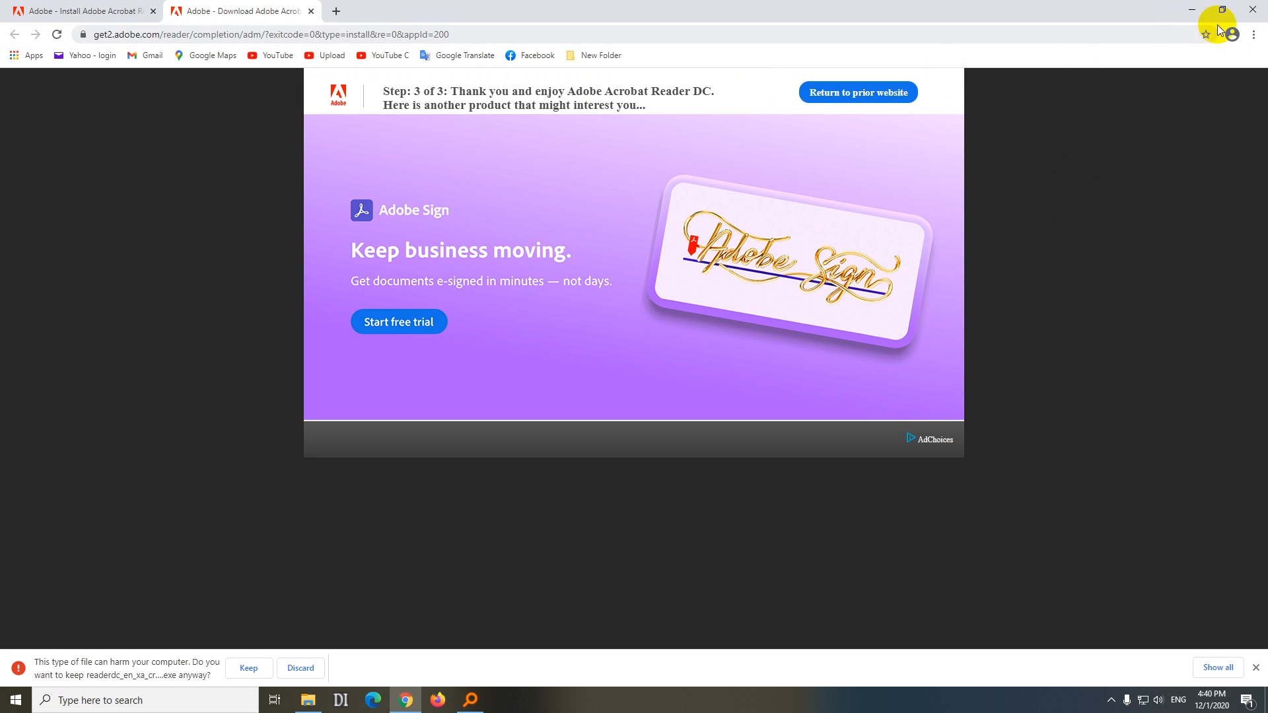
click(1256, 8)
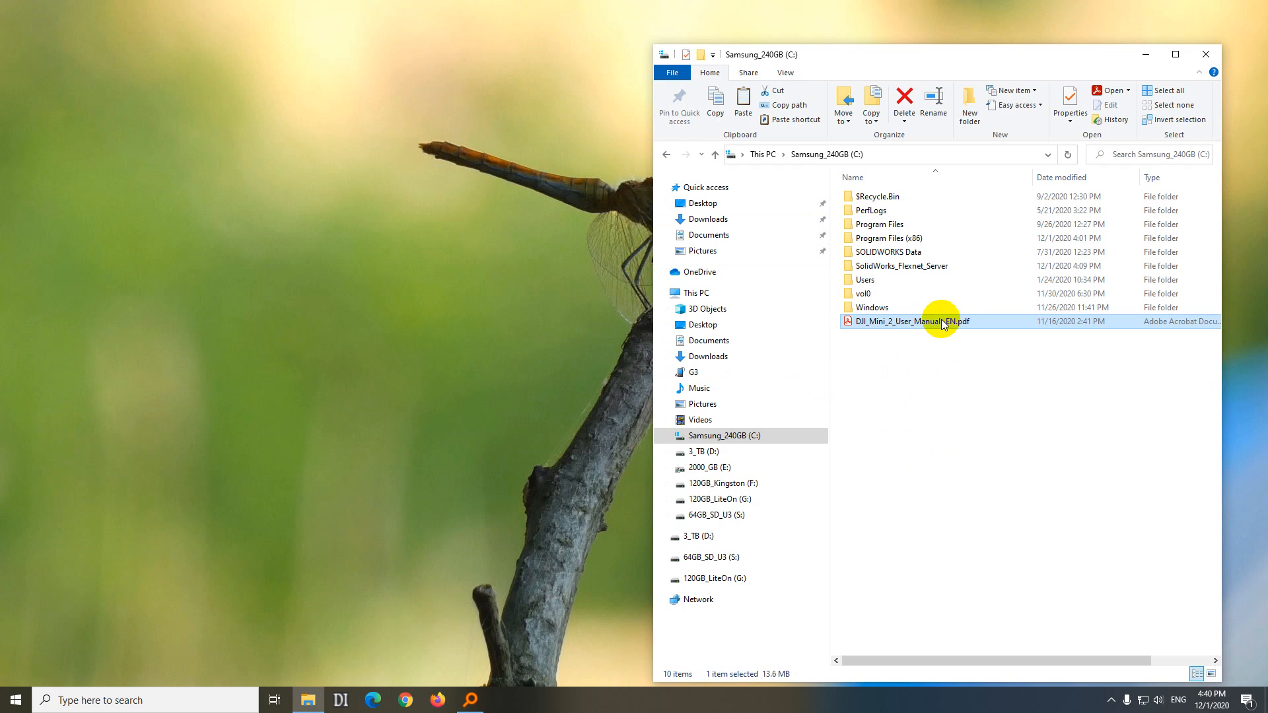
- Open DJI_Mini_2_User_Manual-EN.pdf and set the view to Fit One Full Page
double_click(905, 321)
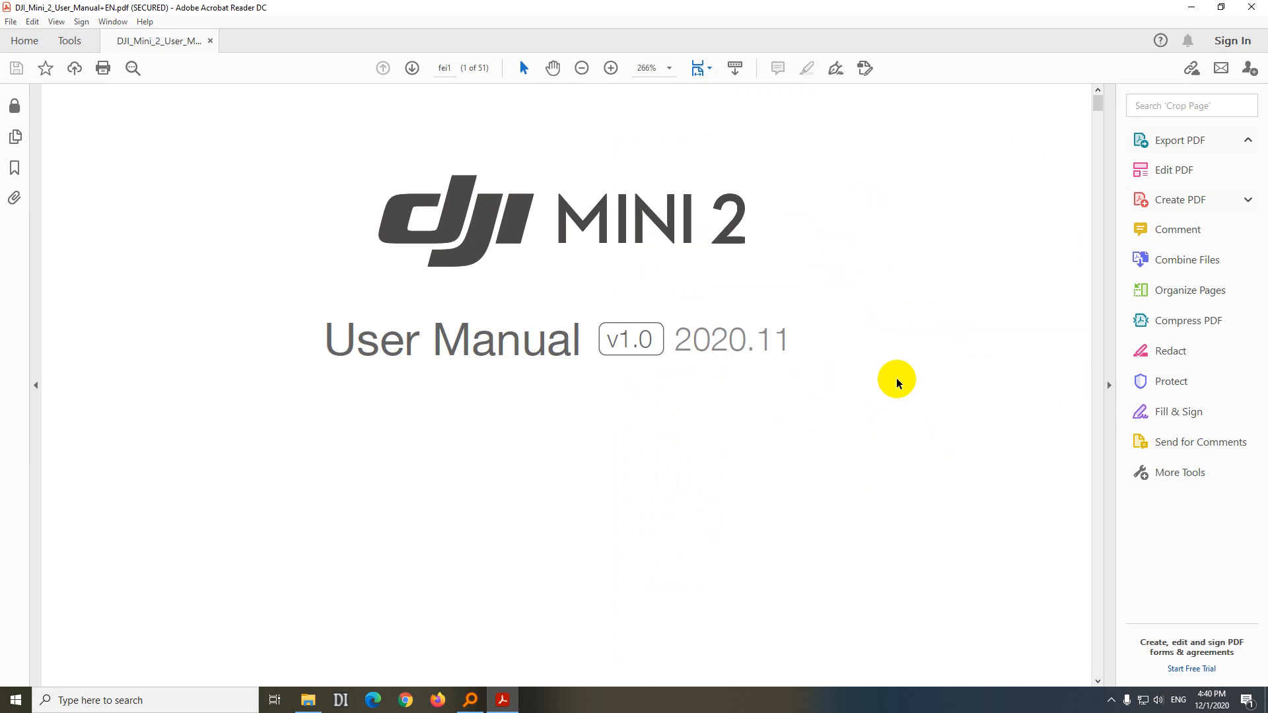
click(1177, 140)
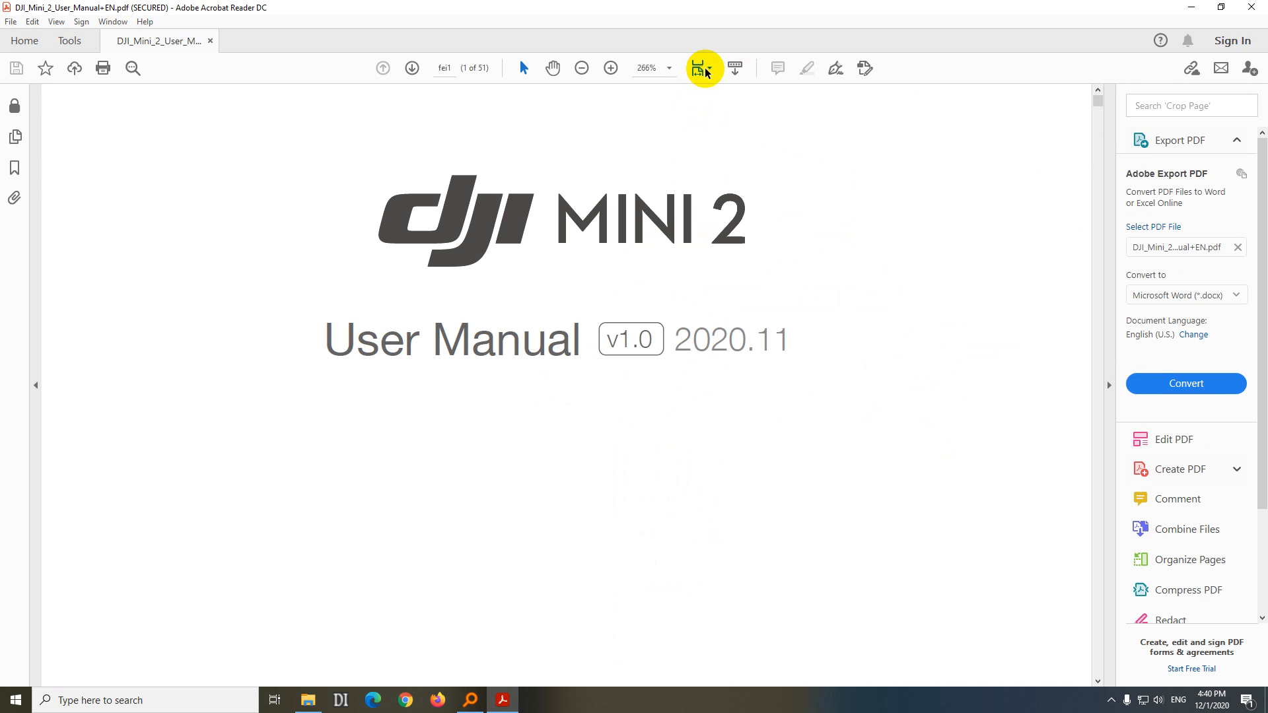
click(701, 67)
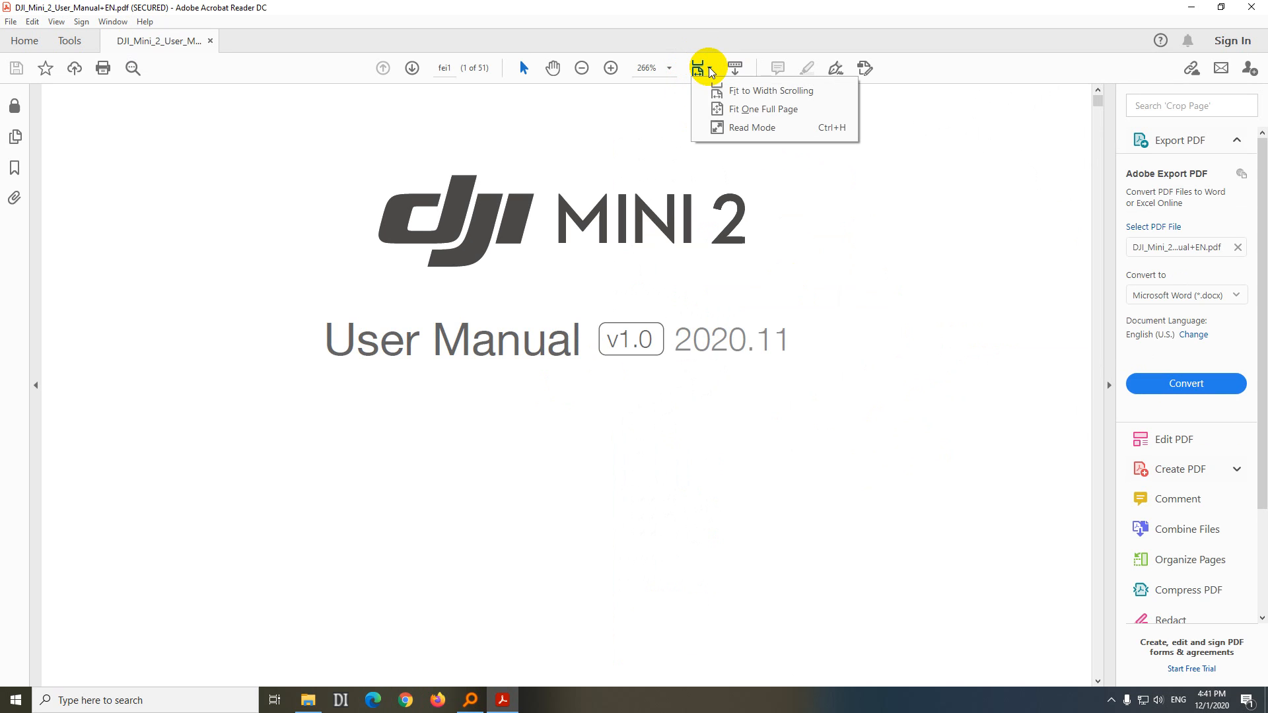
mouse_move(761, 110)
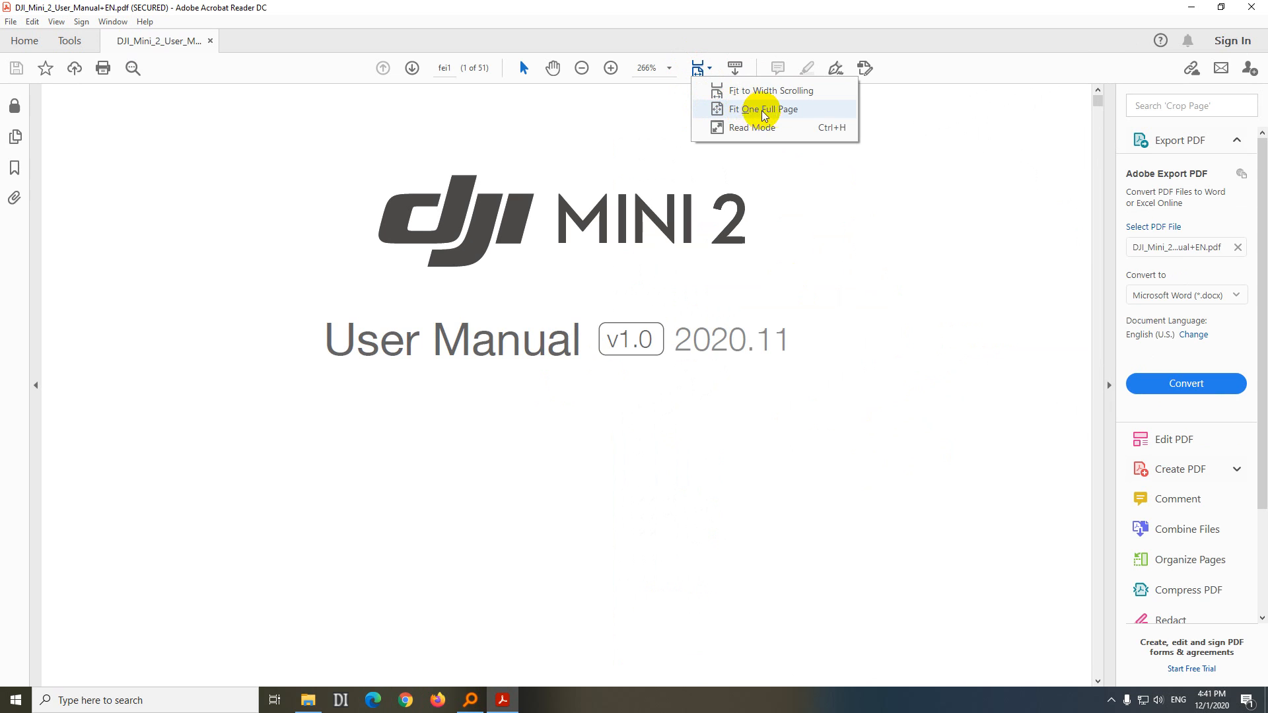
click(762, 110)
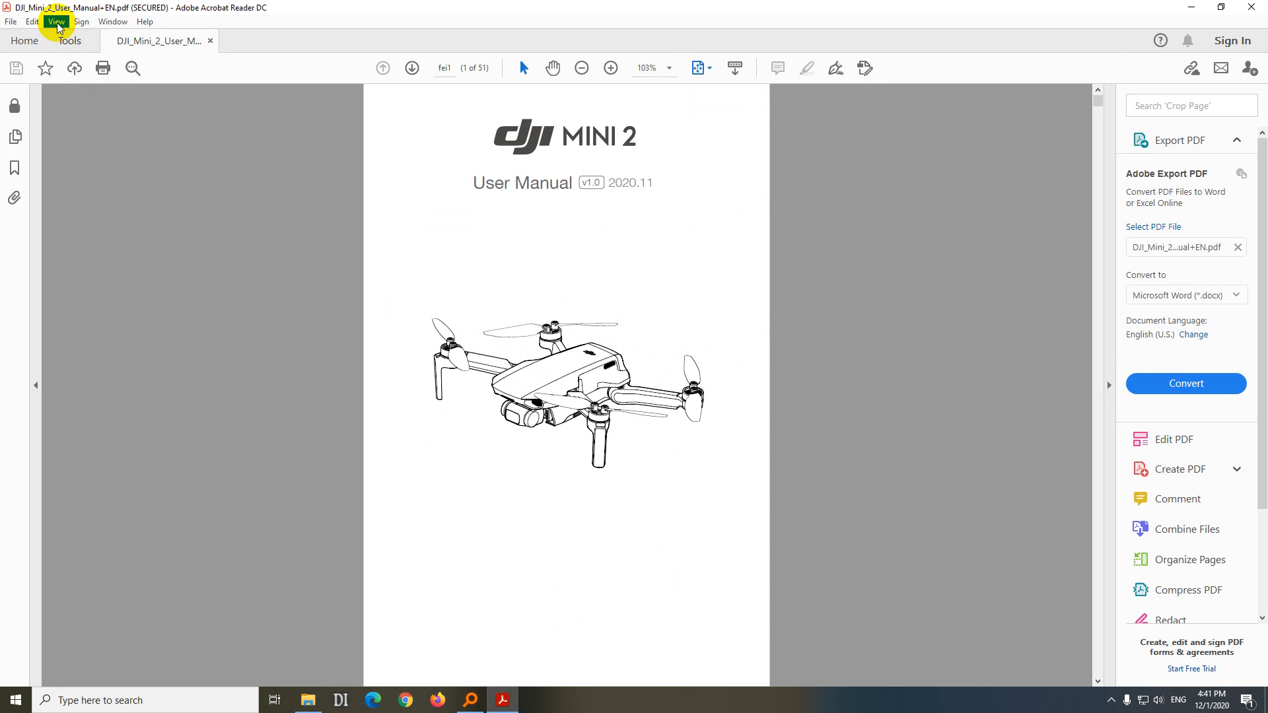
- Check the View > Page Display options and scroll the manual
click(57, 21)
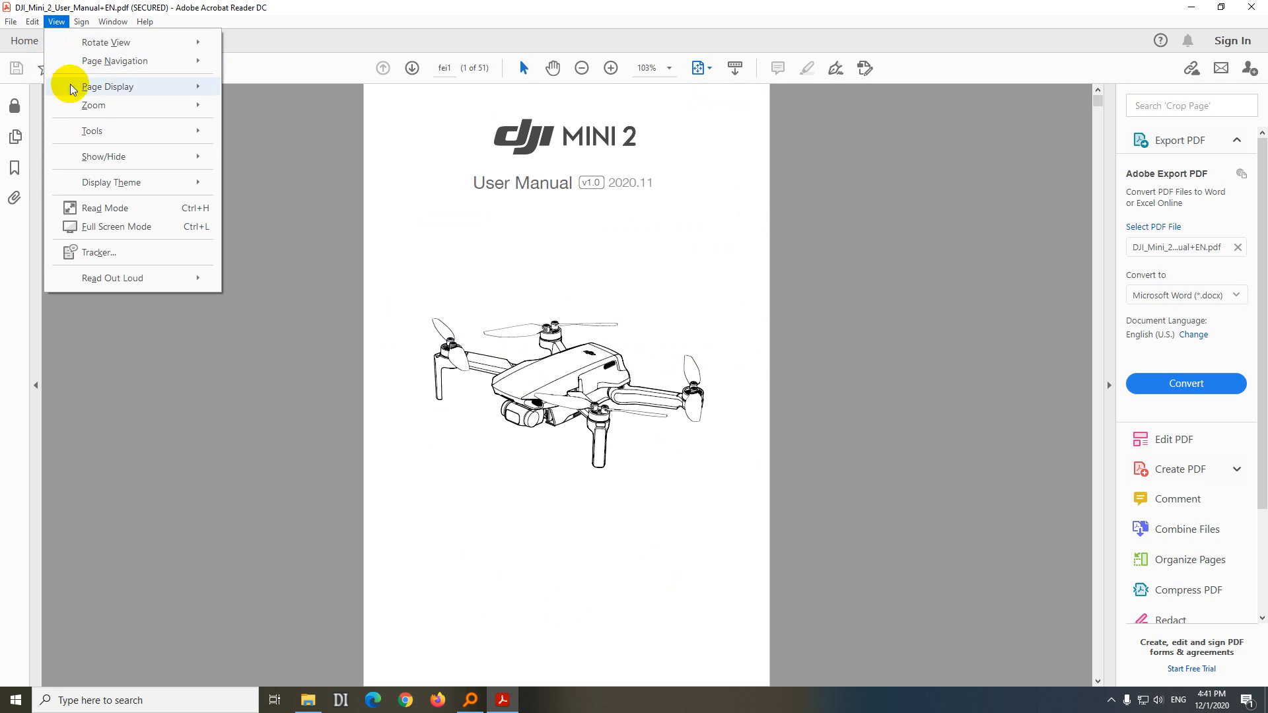
click(107, 87)
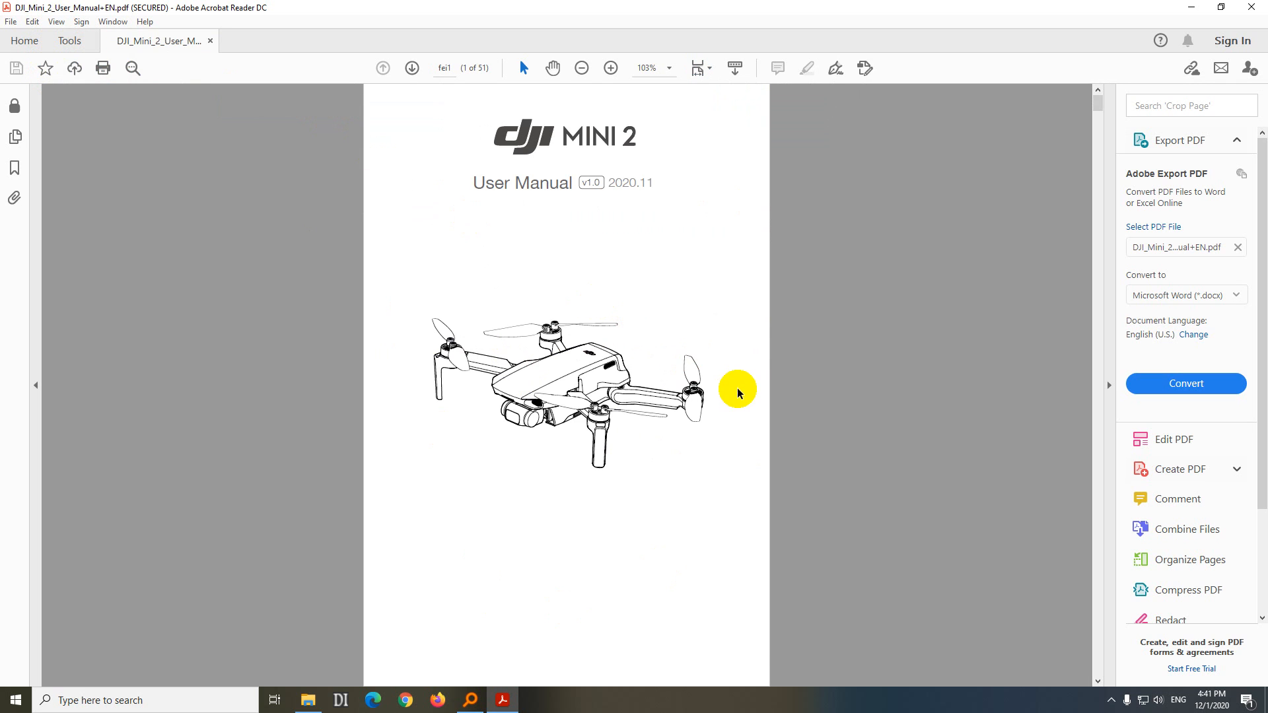
scroll(down, 3)
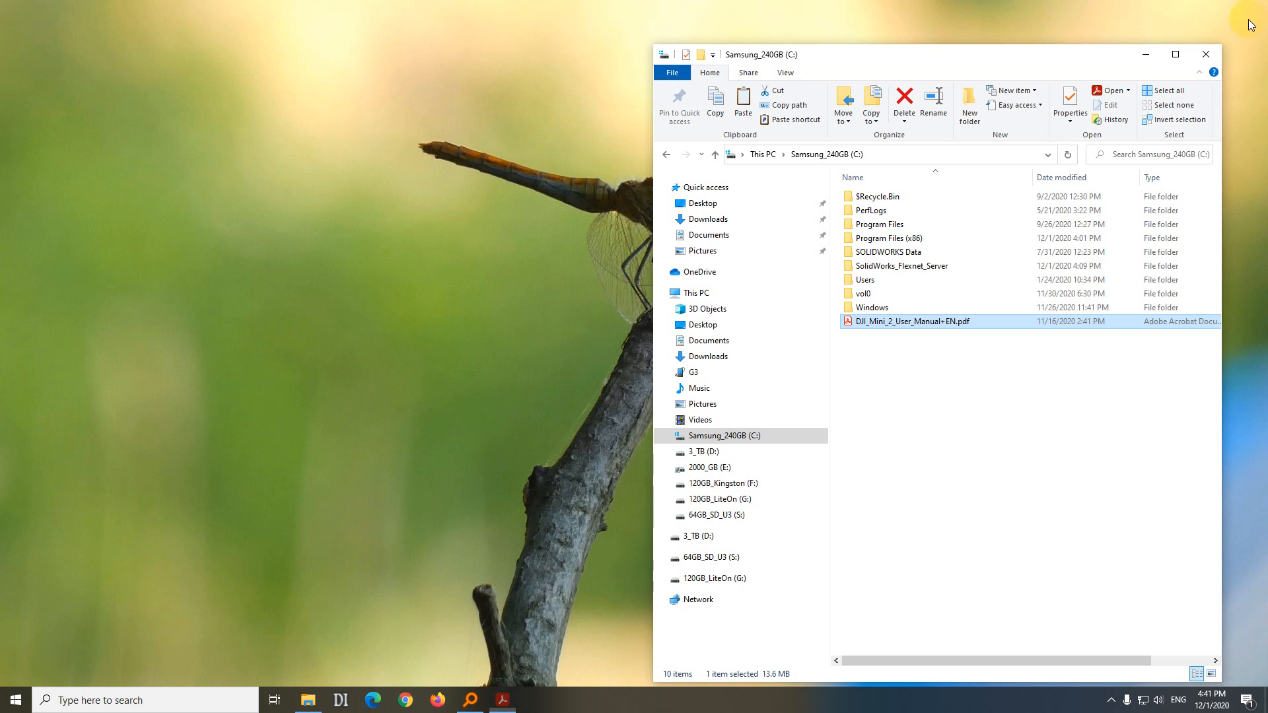
mouse_move(961, 354)
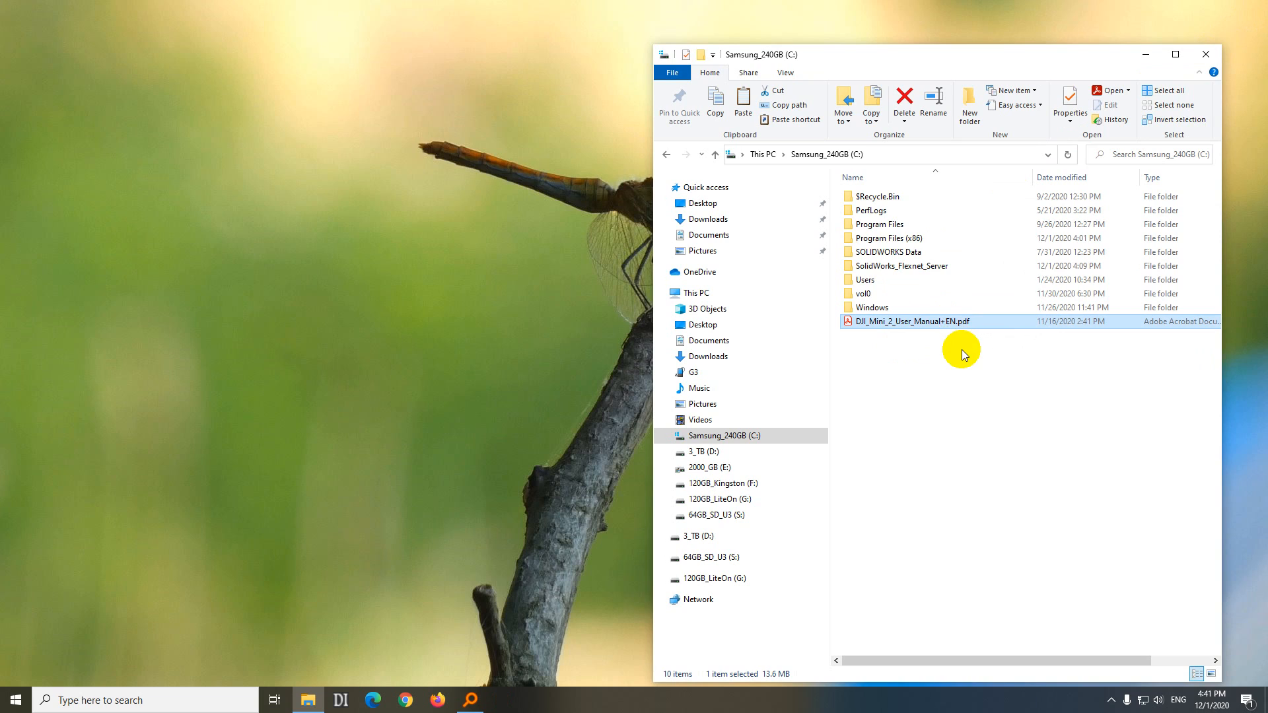